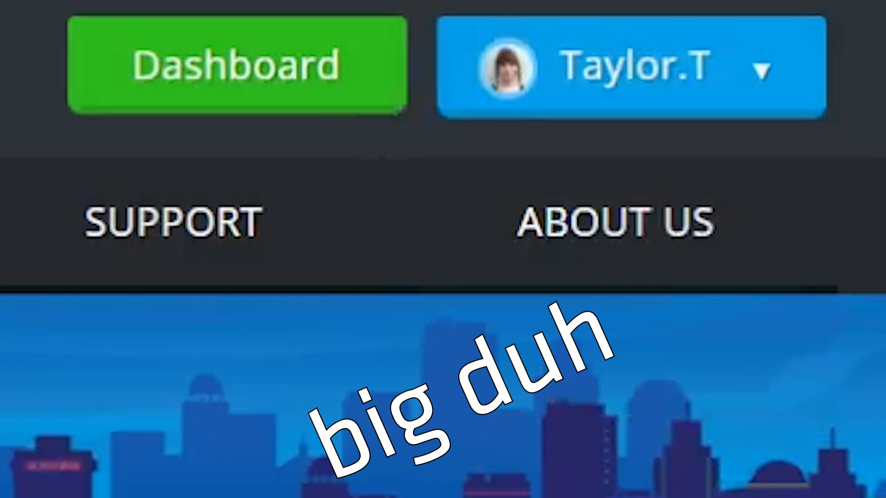
# - Go from the Dashboard to the Billing Overview listing services, time left and prices
pyautogui.click(237, 64)
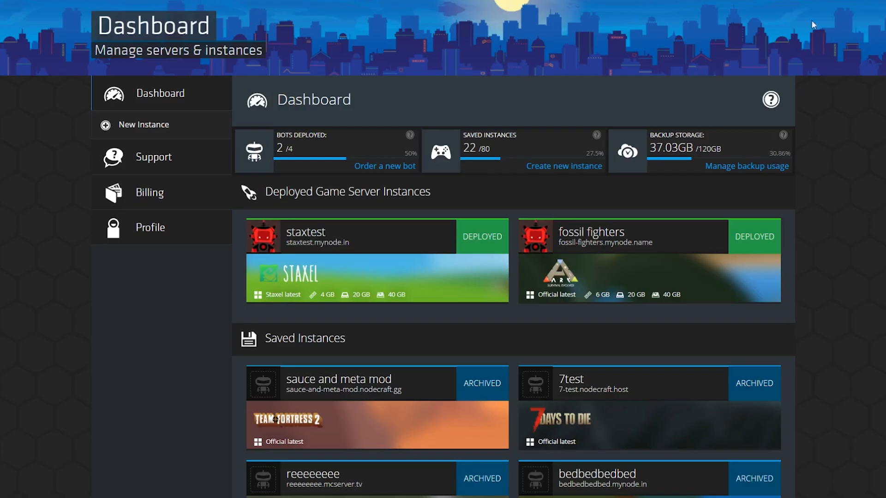
pyautogui.moveTo(168, 200)
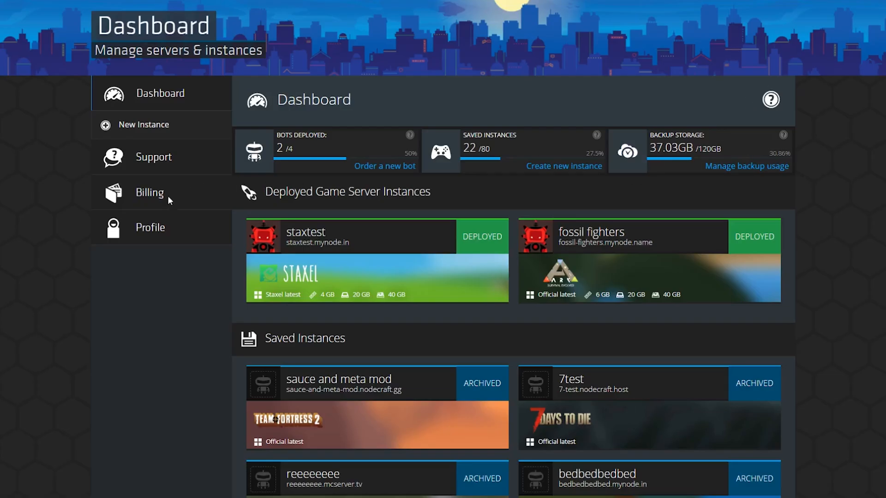
pyautogui.click(149, 192)
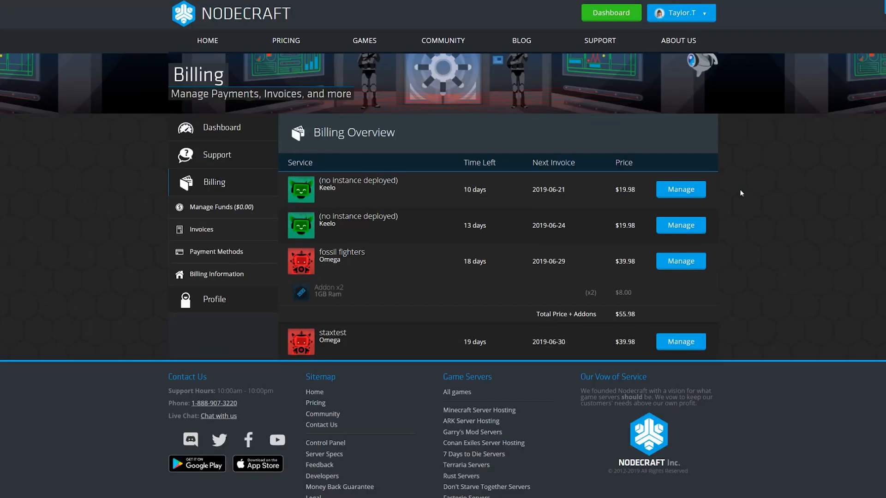
# - Manage the Keelo service with 13 days left and show its Plan/Addons options
pyautogui.click(680, 225)
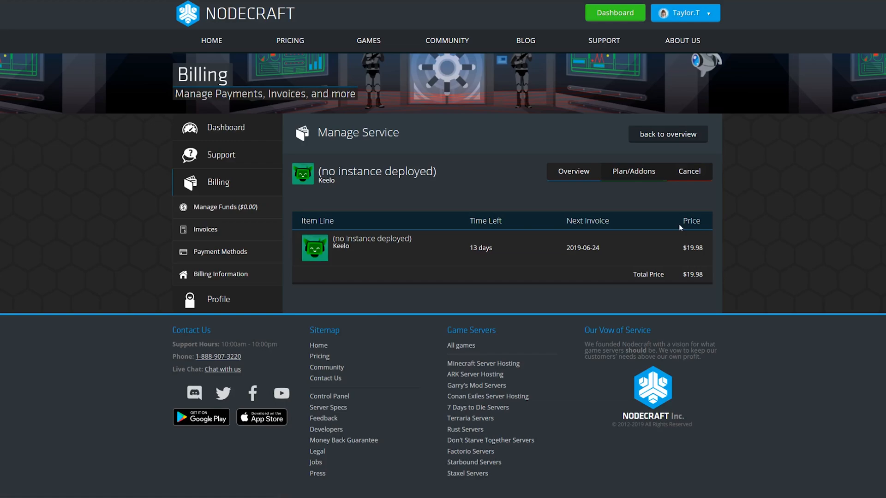
pyautogui.scroll(-3)
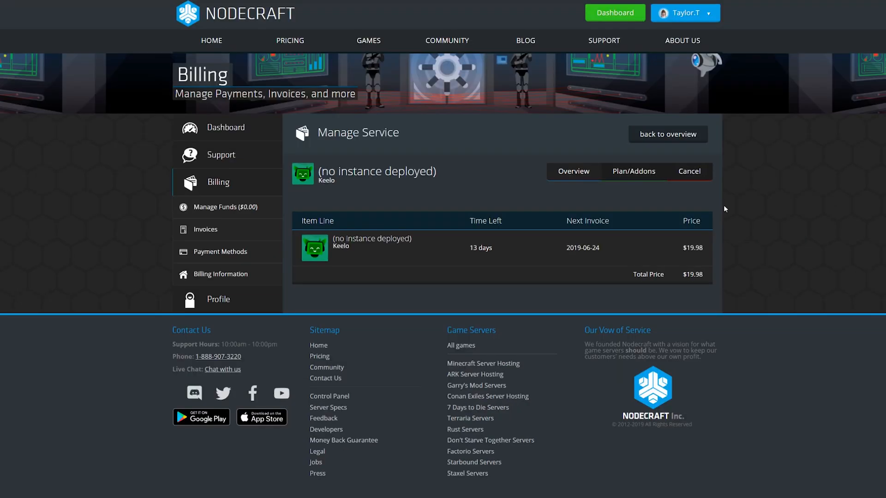
pyautogui.click(633, 171)
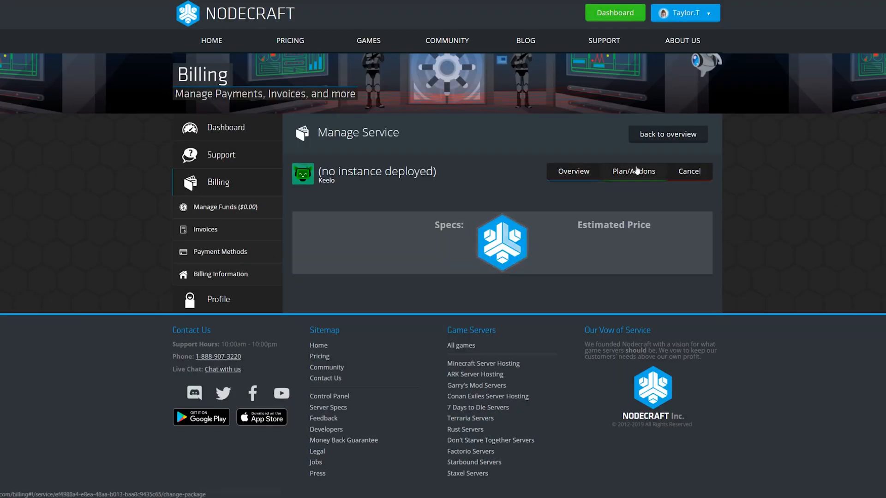
# - Switch Keelo to Megs with two 5GB SSD and one backup add-on, then submit
pyautogui.click(634, 172)
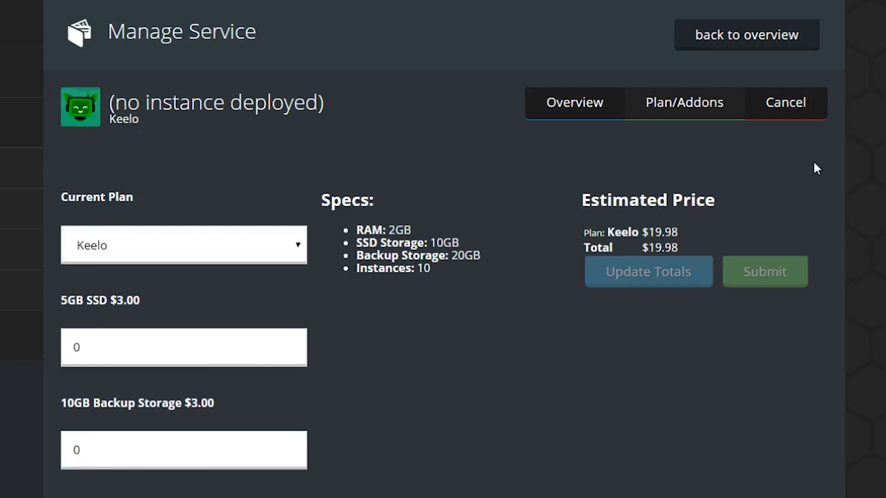
pyautogui.moveTo(810, 180)
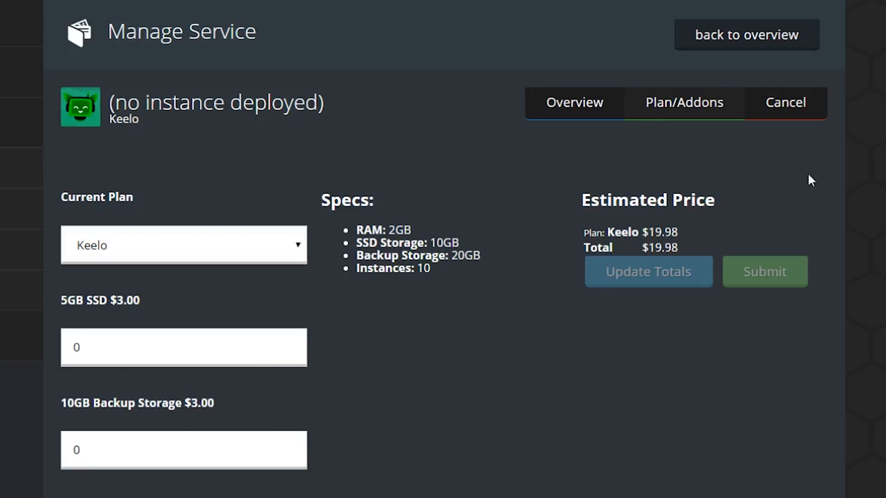
pyautogui.click(183, 244)
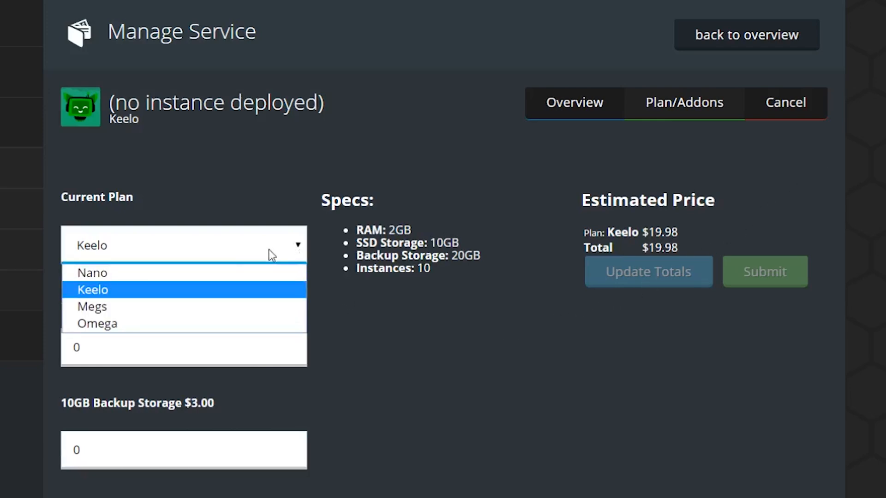
pyautogui.click(92, 306)
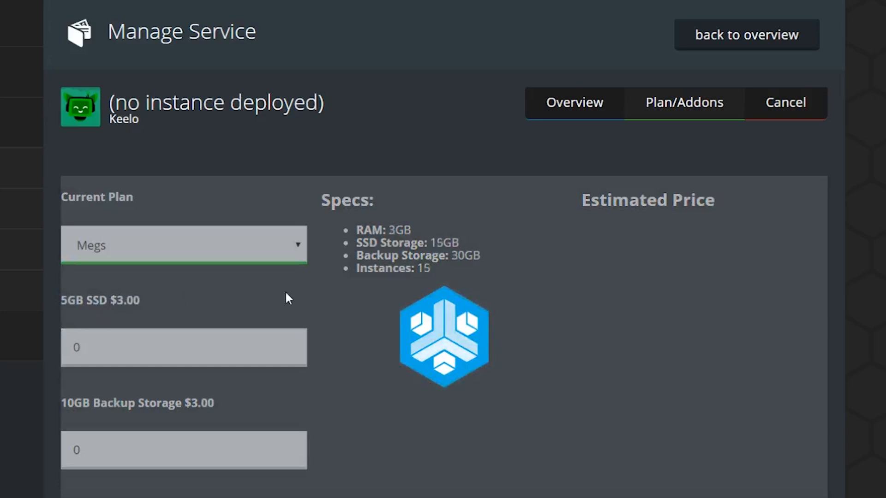
pyautogui.click(183, 245)
pyautogui.write('2')
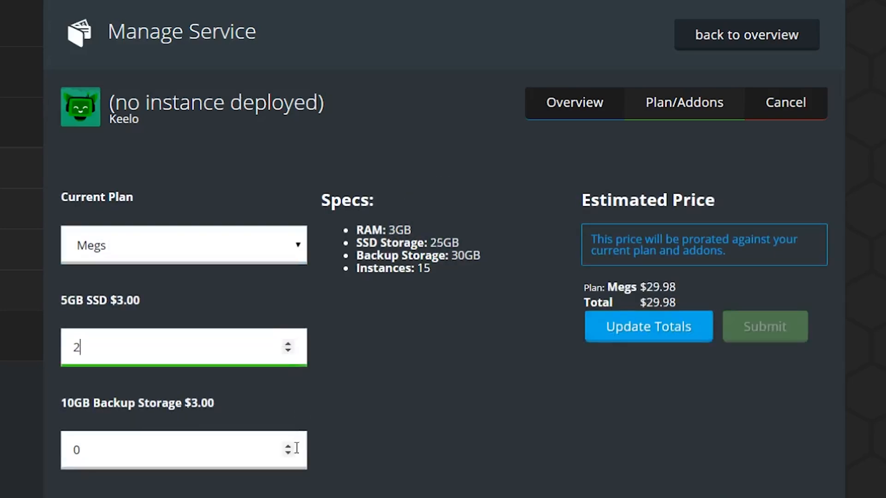
pyautogui.write('1')
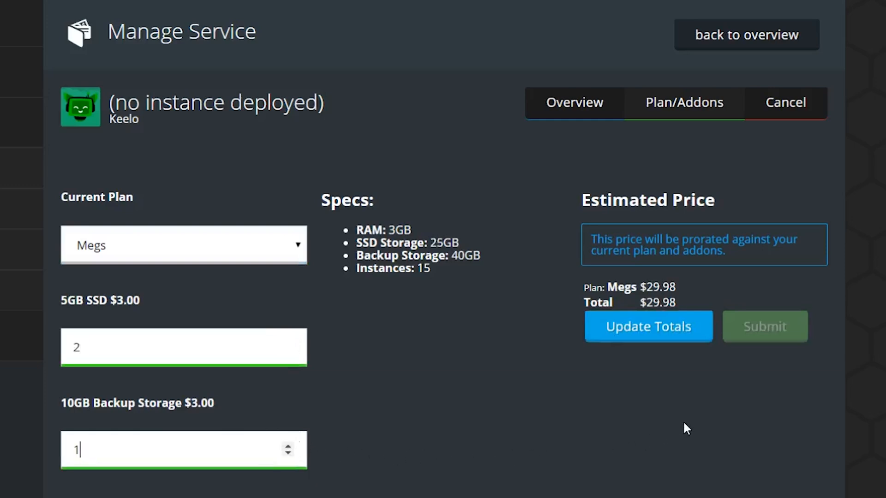
pyautogui.click(648, 326)
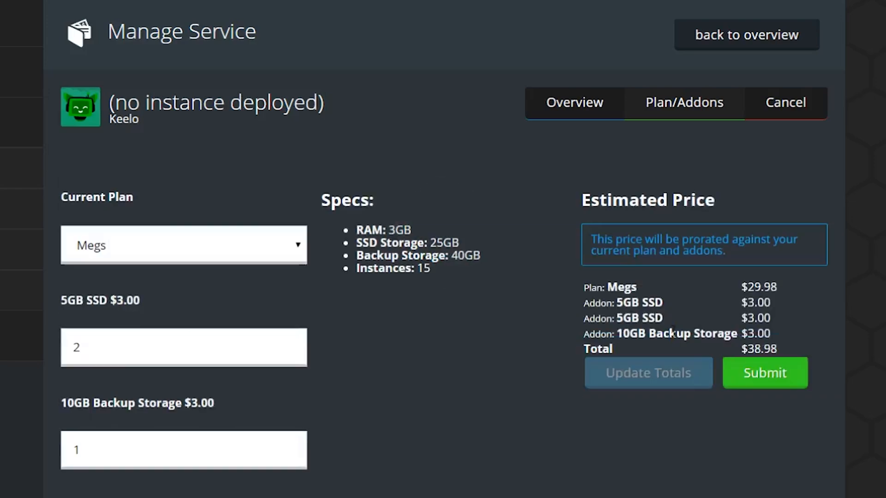
pyautogui.click(765, 372)
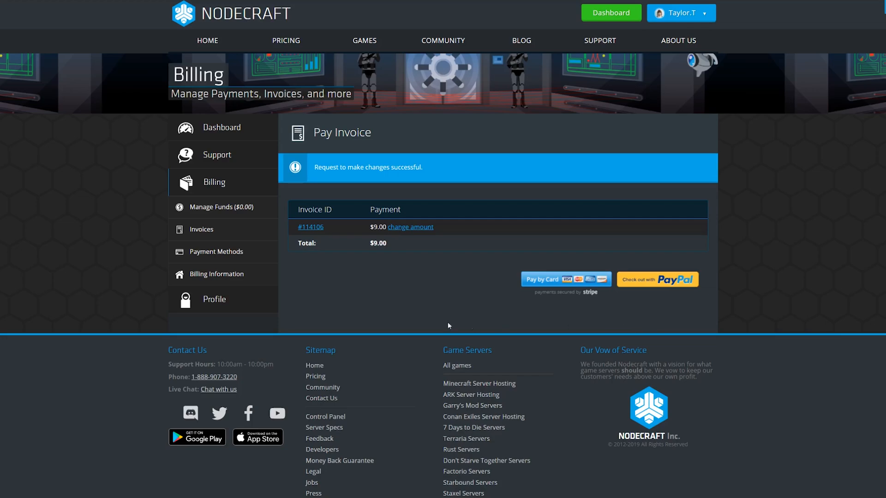
# - List the unpaid $9.00 and $4.00 invoices, then end on the Nodecraft homepage
pyautogui.click(201, 229)
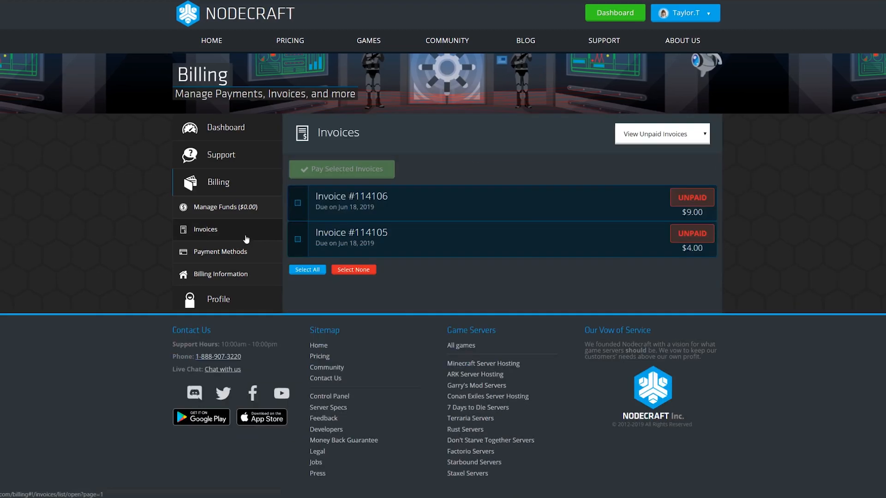
pyautogui.moveTo(440, 208)
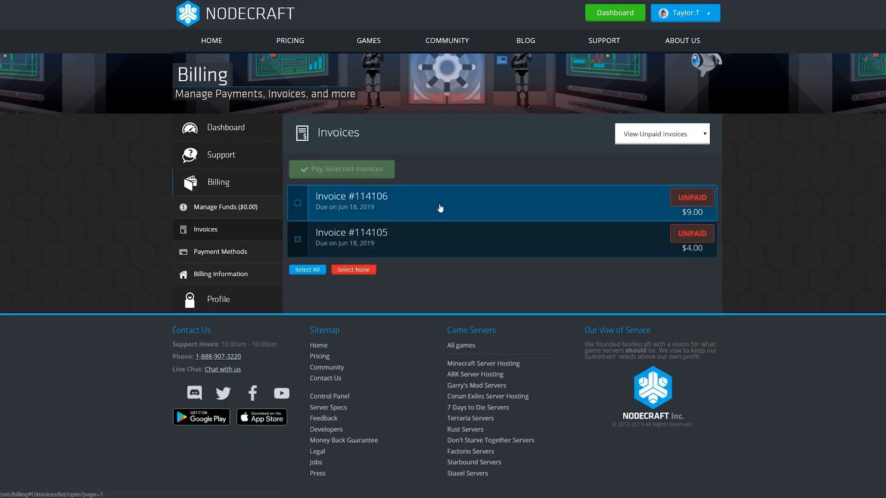
pyautogui.moveTo(738, 222)
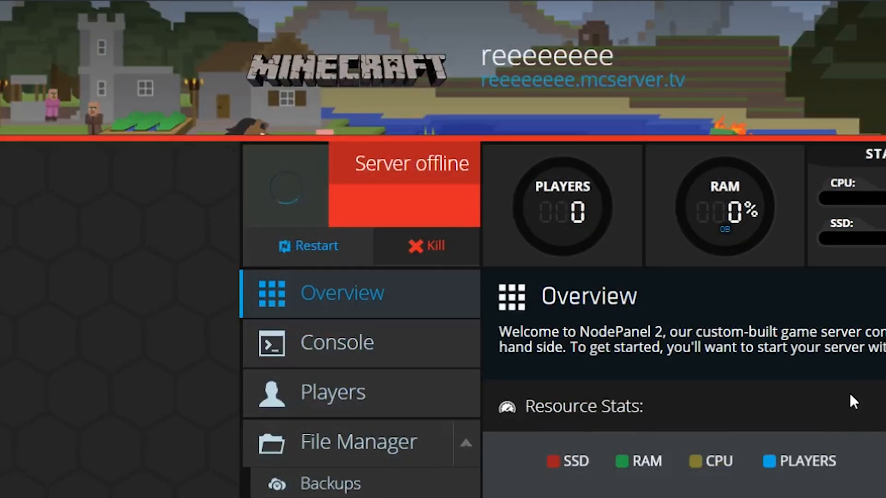
pyautogui.click(285, 187)
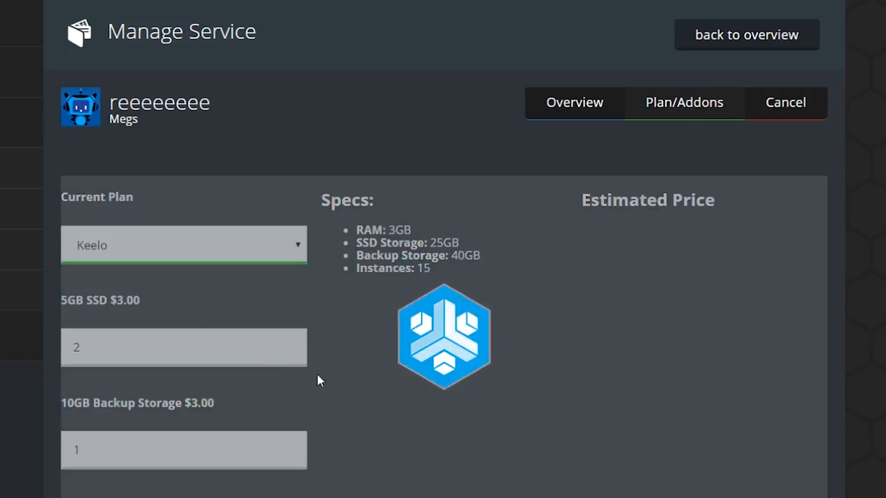
pyautogui.click(300, 354)
pyautogui.write('0')
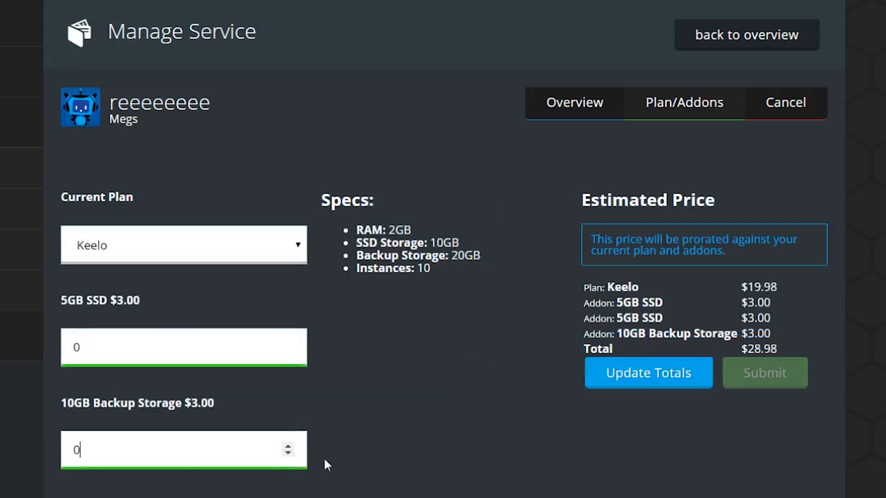
pyautogui.click(745, 34)
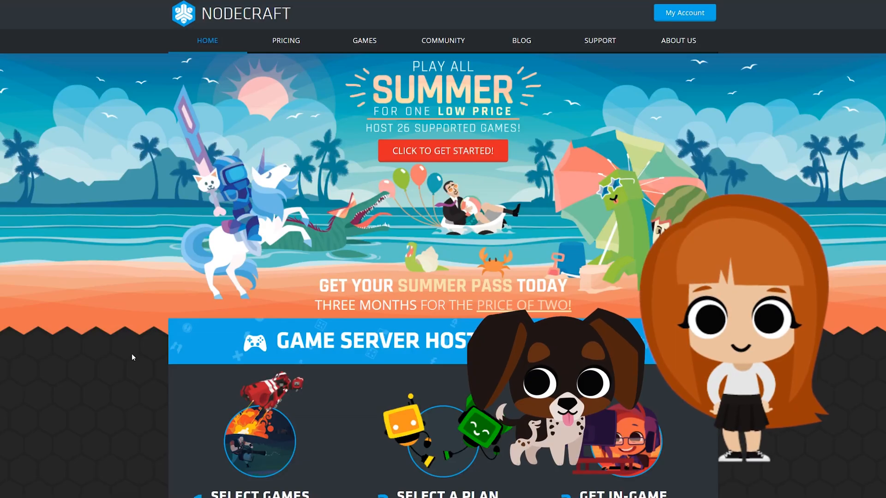